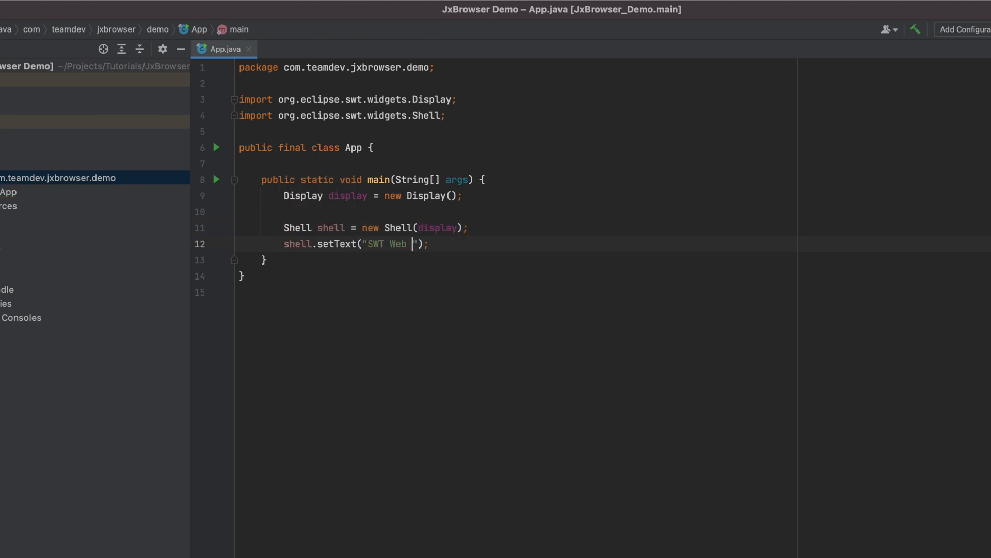
Type the 'SWT Web Browser' shell title, shell.open(), the readAndDispatch/sleep loop, and display.dispose().
{"action": "type", "text": "Browser\");"}
{"action": "type", "text": "if (display."}
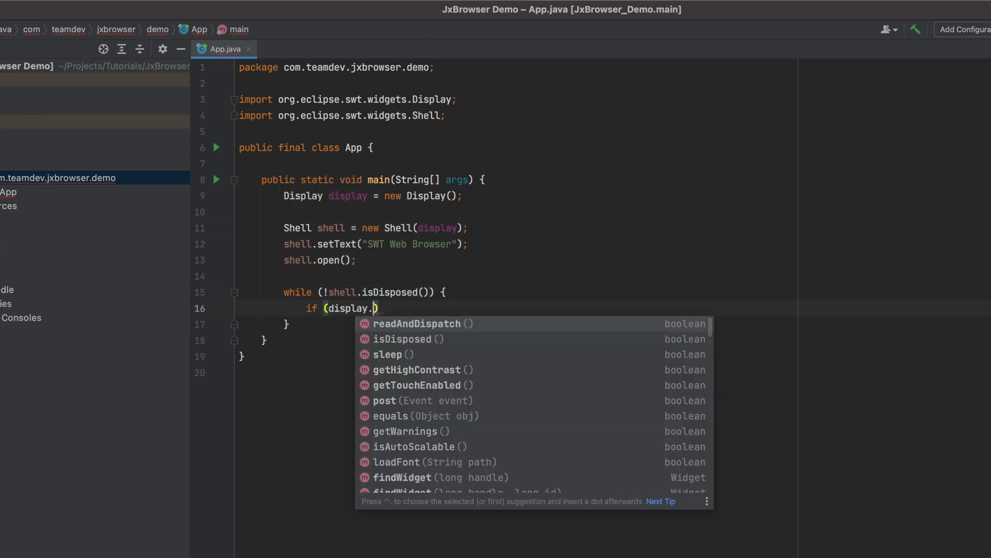
{"action": "type", "text": "readAndDispatch("}
{"action": "type", "text": "display.dispose();"}
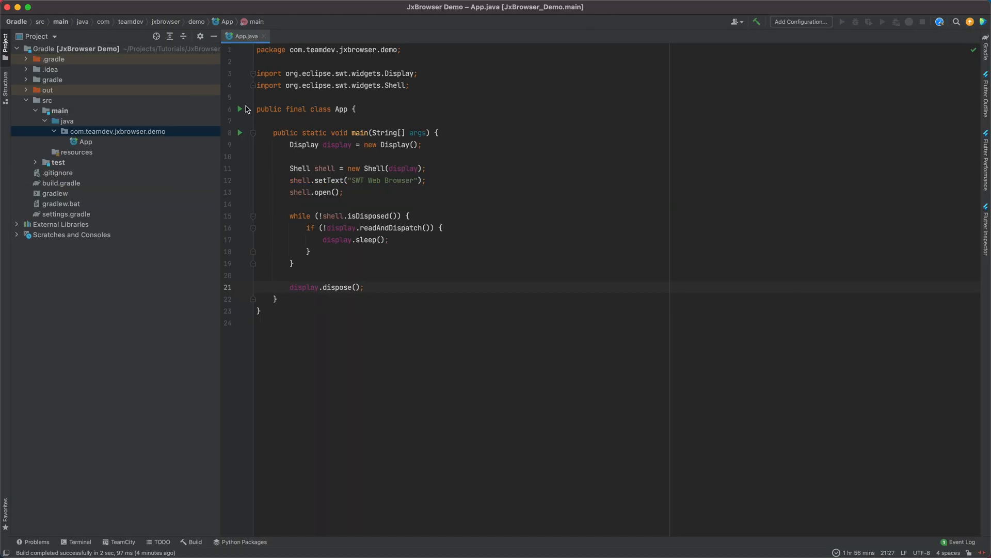
Insert a blank line in main above the Display creation.
{"action": "left_click", "coordinate": [867, 22]}
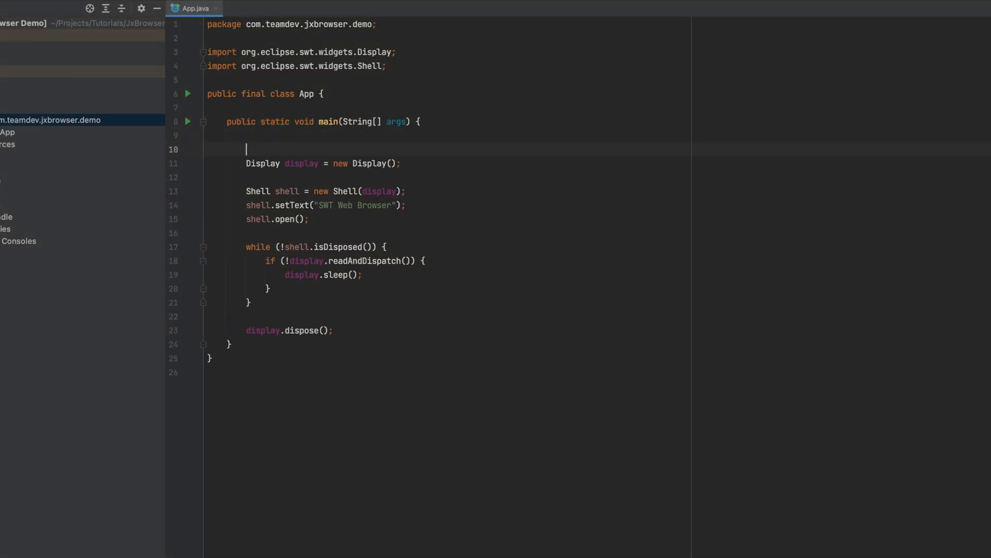
{"action": "type", "text": "Engine."}
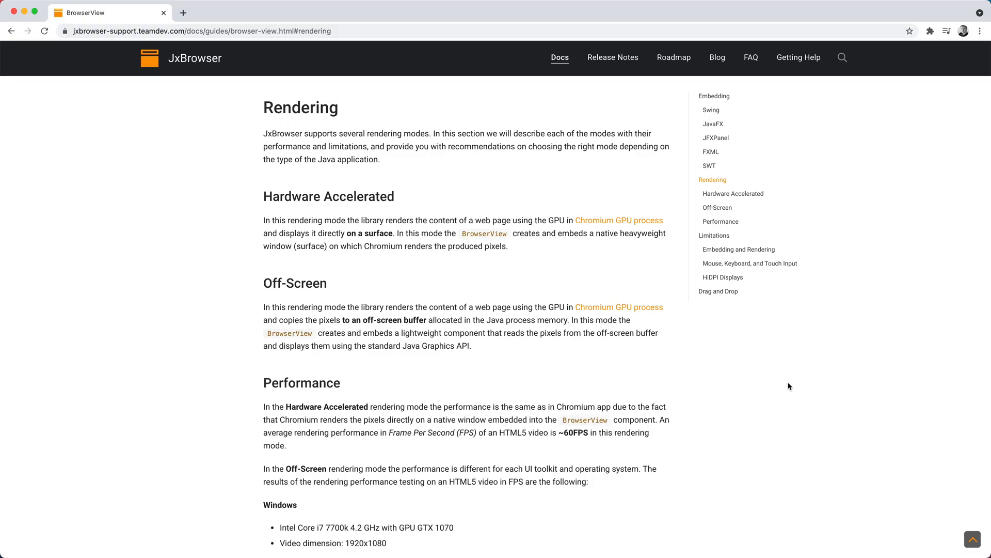
Scroll through the JxBrowser Rendering section on hardware-accelerated and off-screen modes.
{"action": "scroll", "scroll_direction": "down", "scroll_amount": 3}
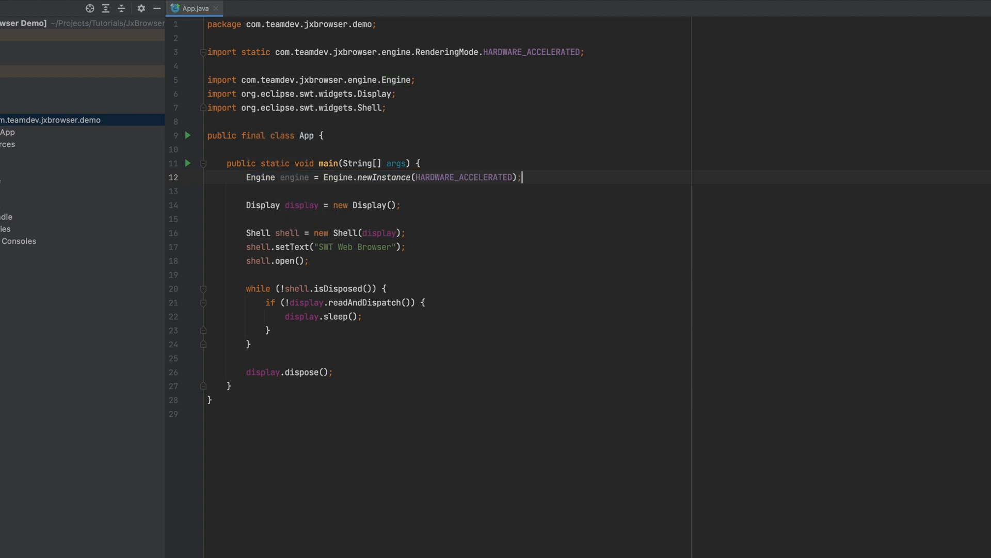
Create the browser via engine.newBrowser() and add a 1280×900 BrowserView with fill-both GridData.
{"action": "type", "text": "engine.n"}
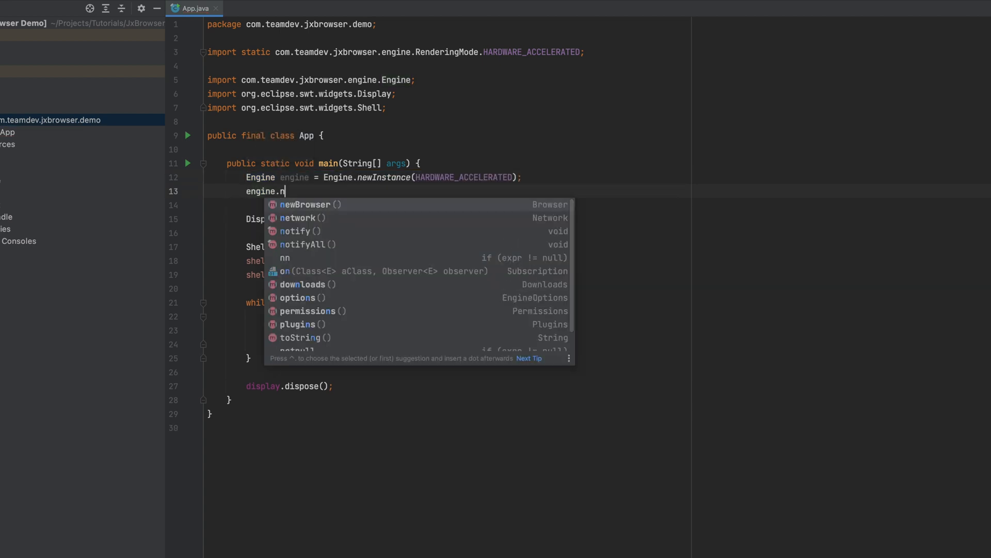
{"action": "left_click", "coordinate": [305, 205]}
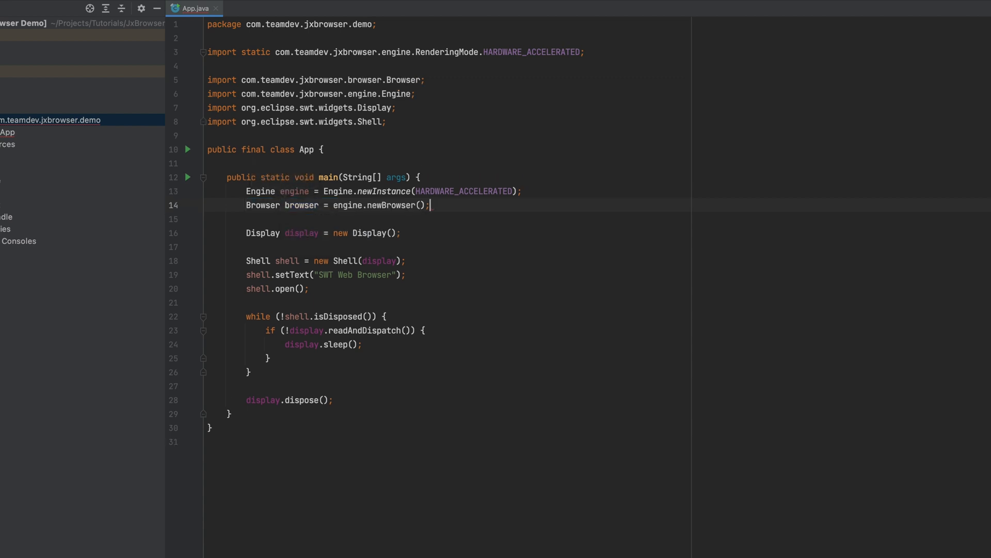
{"action": "type", "text": "BrowserView view = BrowserView.newInstance(shell, browser);"}
{"action": "type", "text": "view.setSize(1280, 900);"}
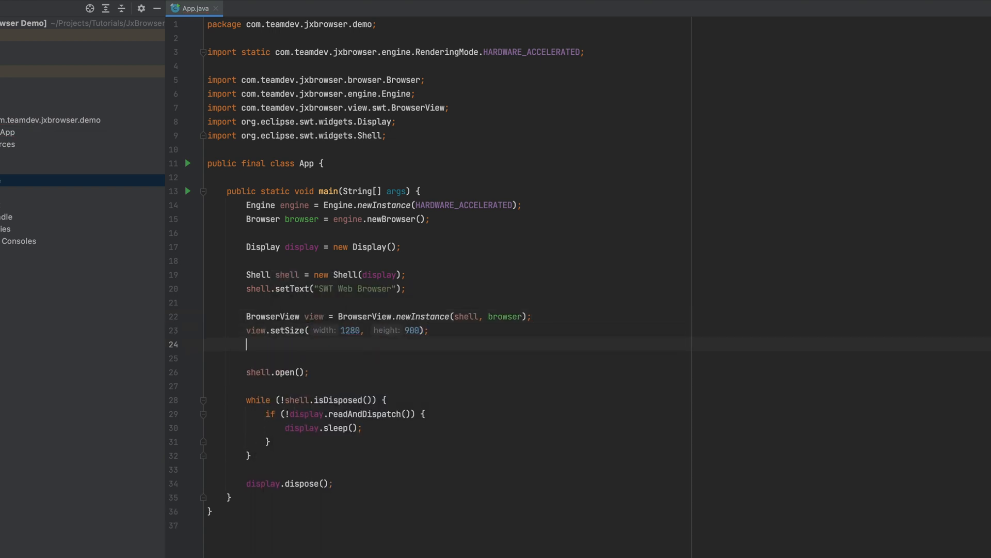
{"action": "type", "text": "view.setLayoutData(new GridData());"}
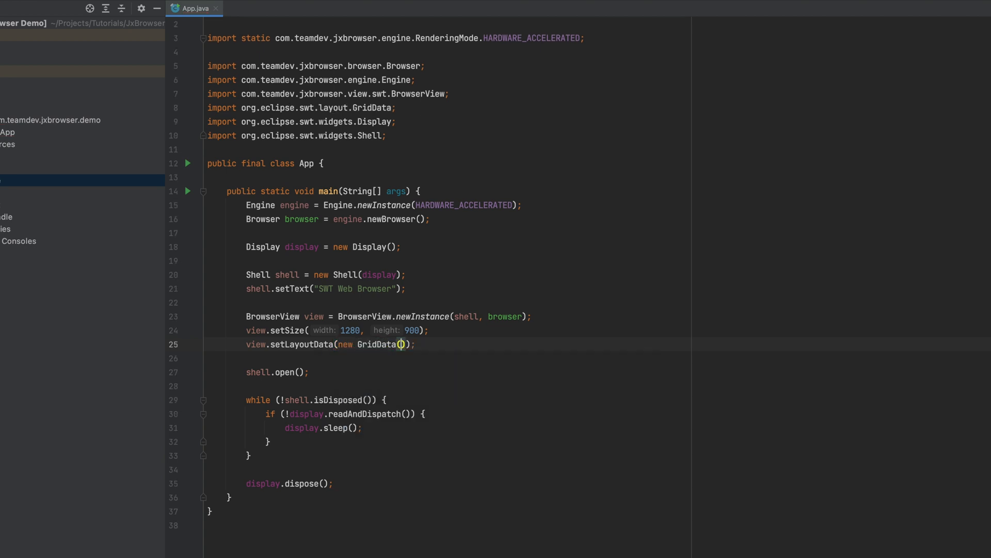
{"action": "type", "text": "GridData.FILL, GridData.FILL, true, true"}
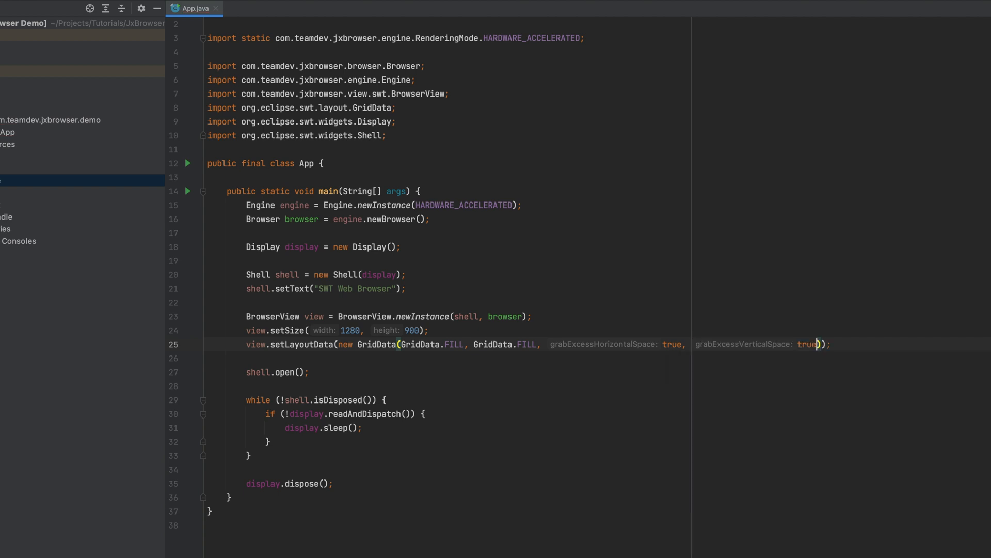
Add a Text address bar whose SWT.Traverse listener loads the entered URL.
{"action": "type", "text": "new Text(shell, SWT.SINGLE);"}
{"action": "type", "text": "addressBar.addListener();"}
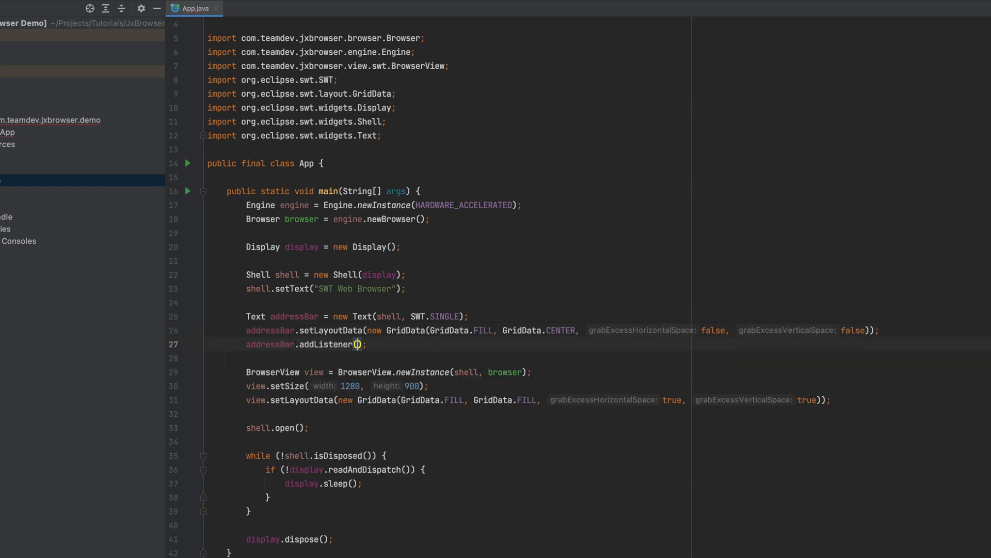
{"action": "type", "text": "SWT.Traverse, event -> {"}
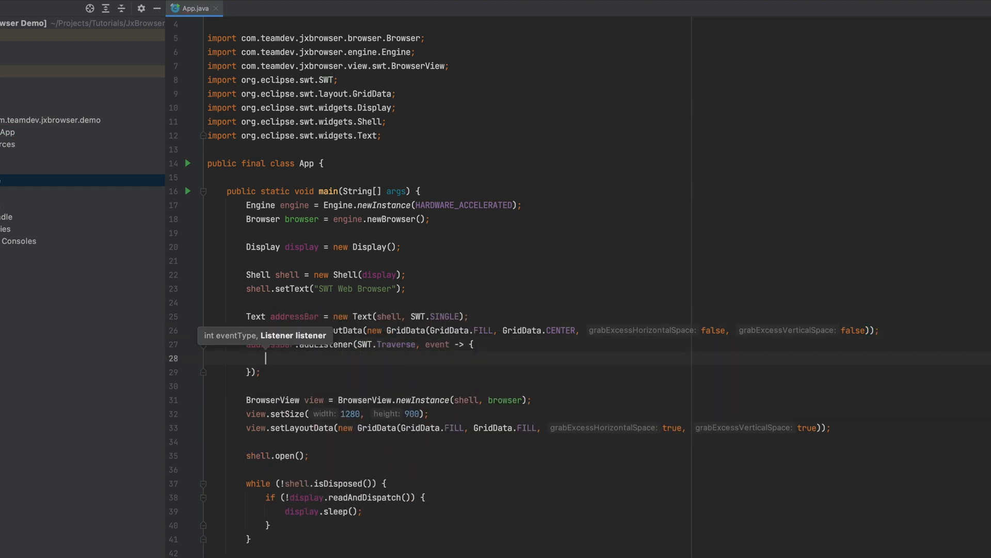
{"action": "type", "text": "if (event.detail == SWT.TRAVERSE_RETURN) {"}
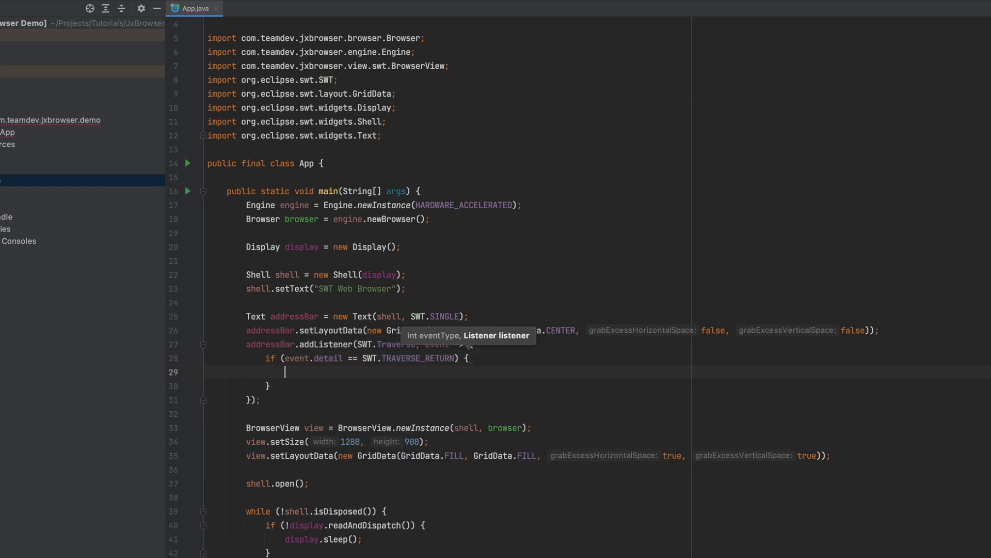
{"action": "type", "text": "browser.navigation().loadUrl(addressBar.getText());"}
{"action": "type", "text": "addressBar.setText(\"https://html\");"}
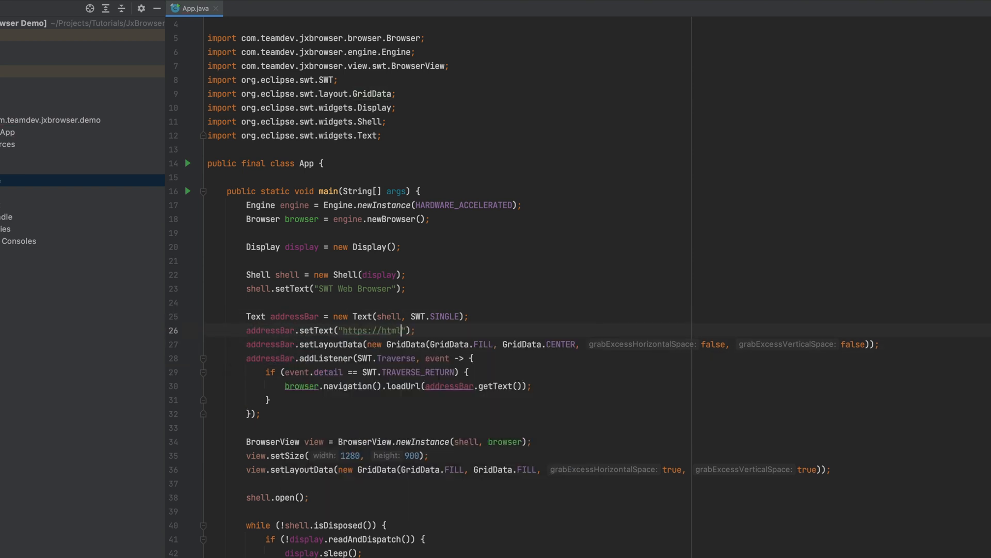
{"action": "type", "text": "5test.com"}
{"action": "type", "text": "b"}
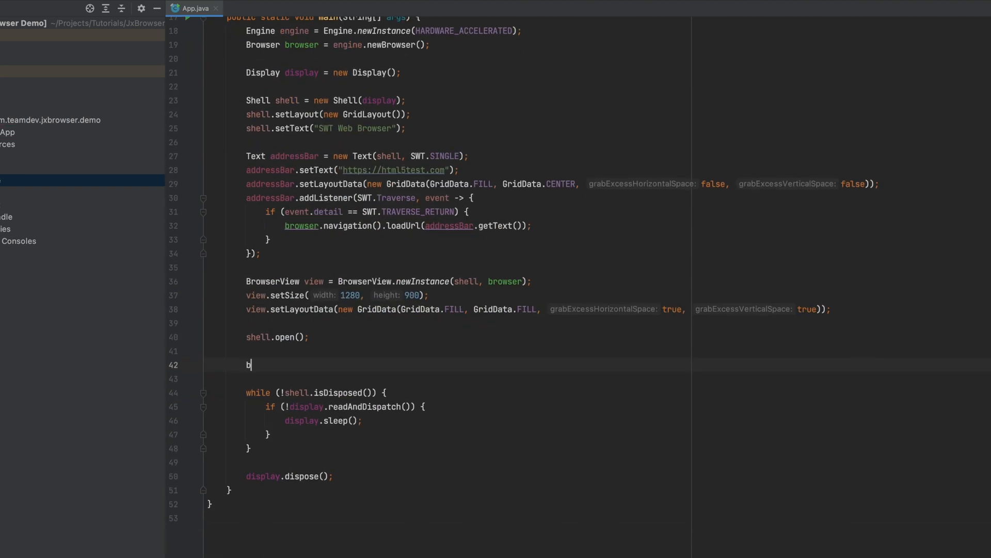
{"action": "type", "text": "rowser.navigation().loadUrl(addressBar.getText());"}
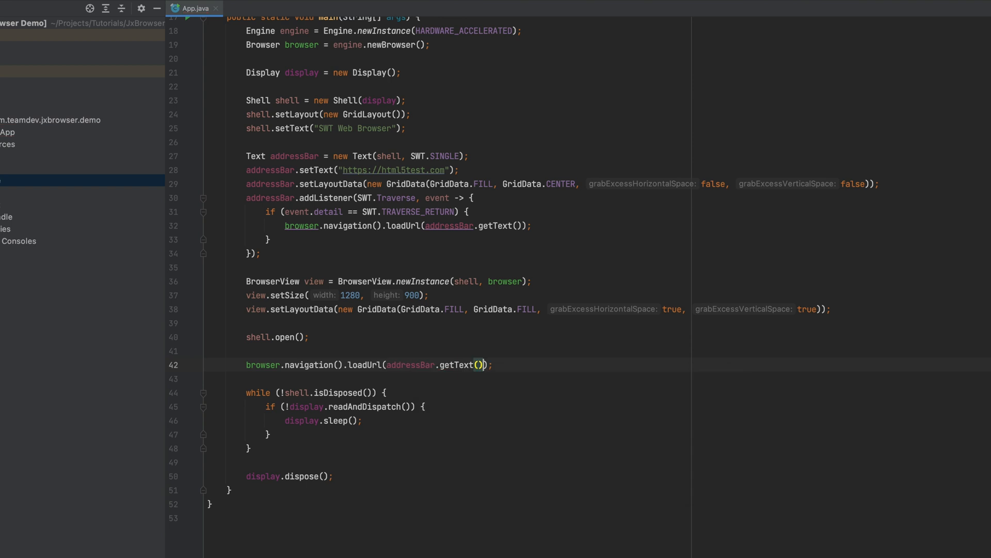
{"action": "left_click", "coordinate": [249, 448]}
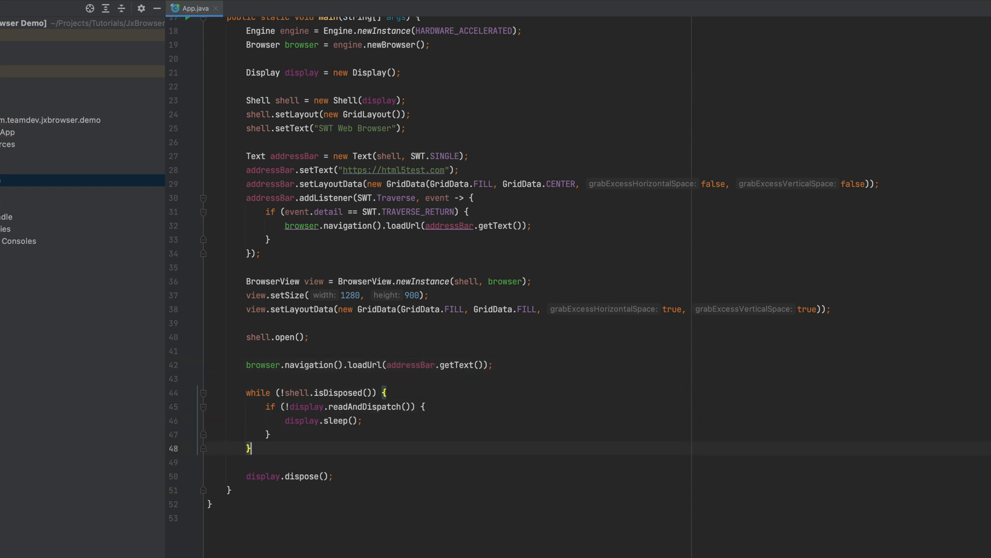
{"action": "type", "text": "engine."}
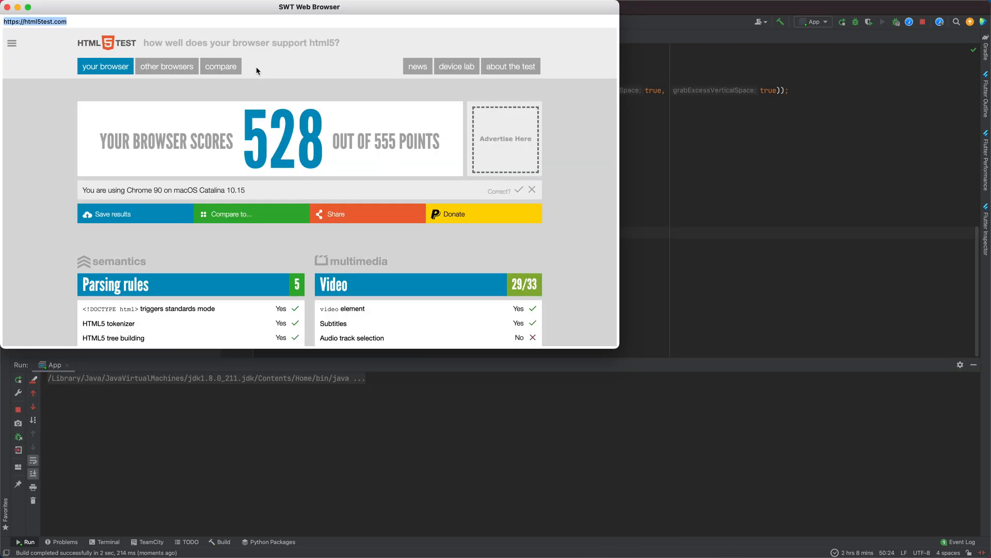
{"action": "scroll", "scroll_direction": "down", "scroll_amount": 3}
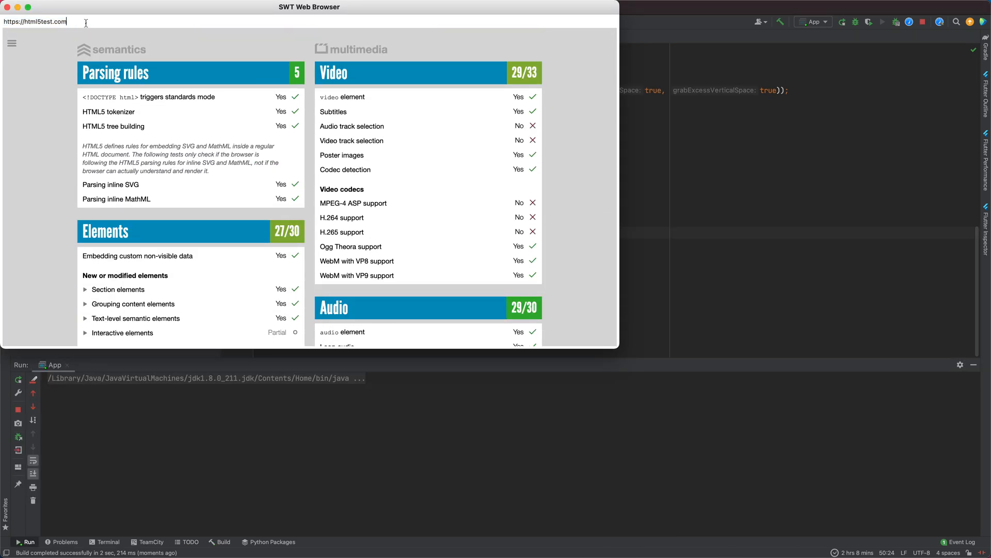
{"action": "type", "text": "https://netflix"}
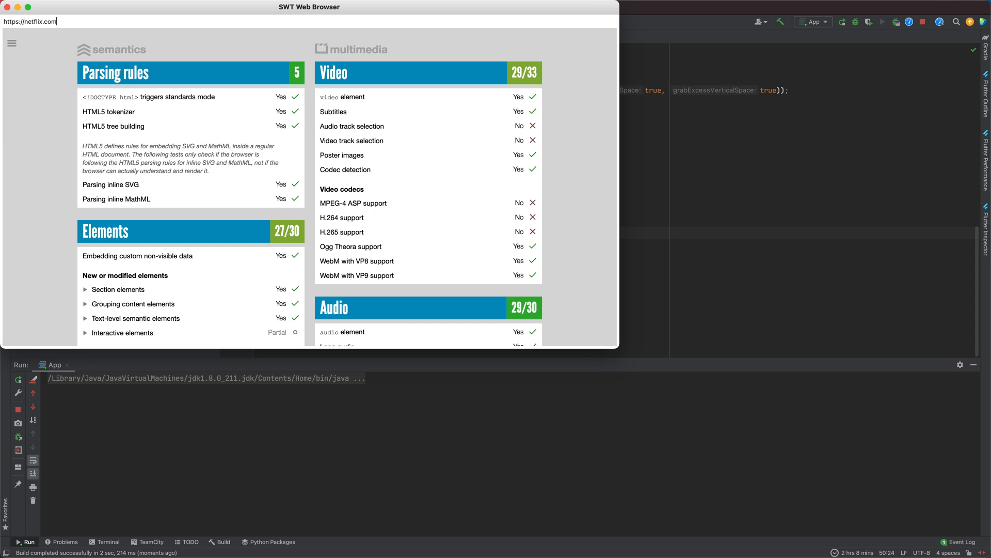
{"action": "key", "text": "Return"}
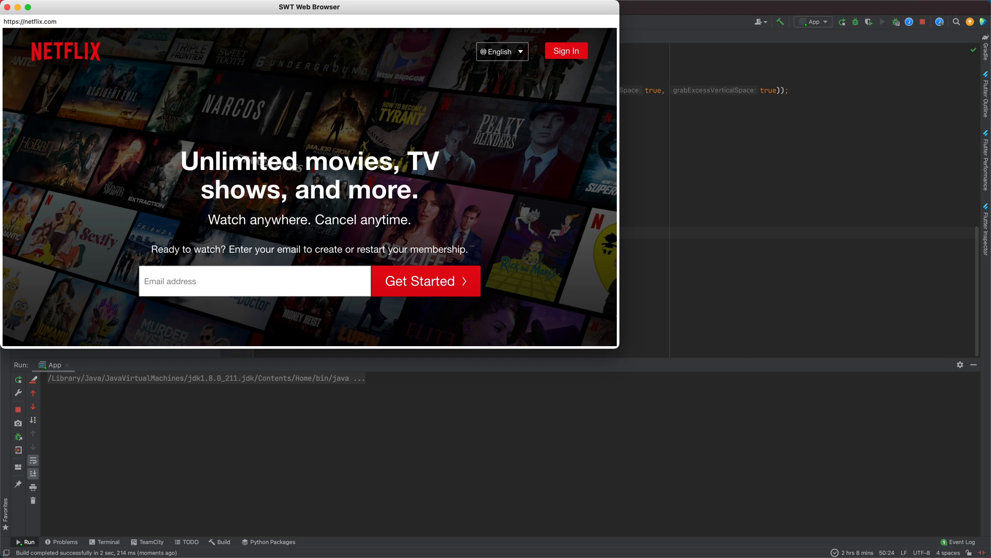